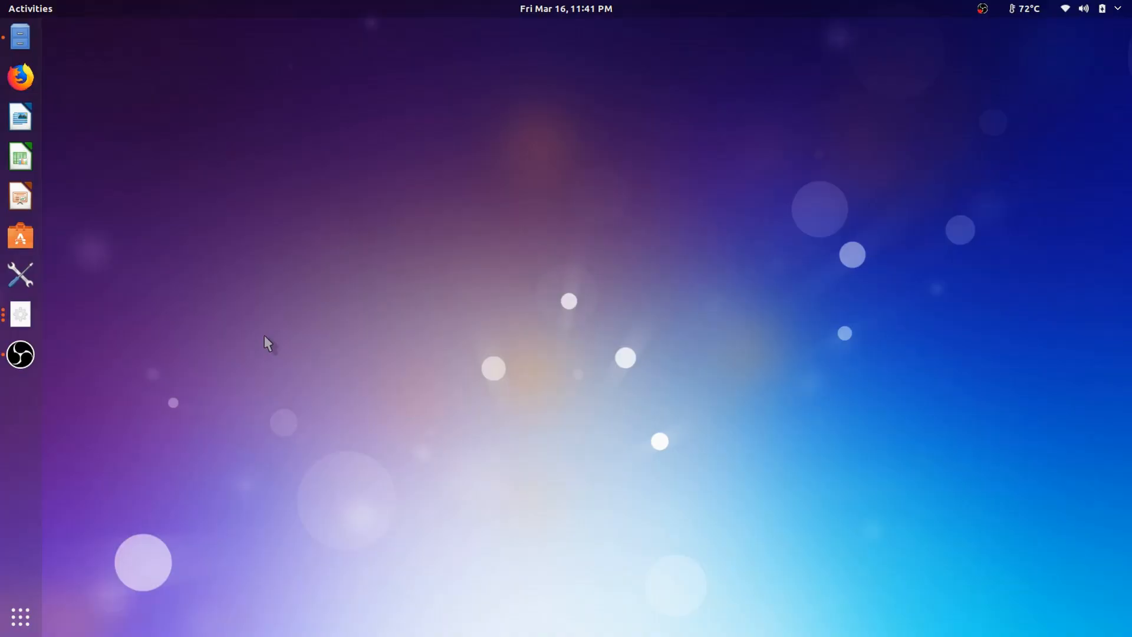
{"action": "mouse_move", "coordinate": [298, 290]}
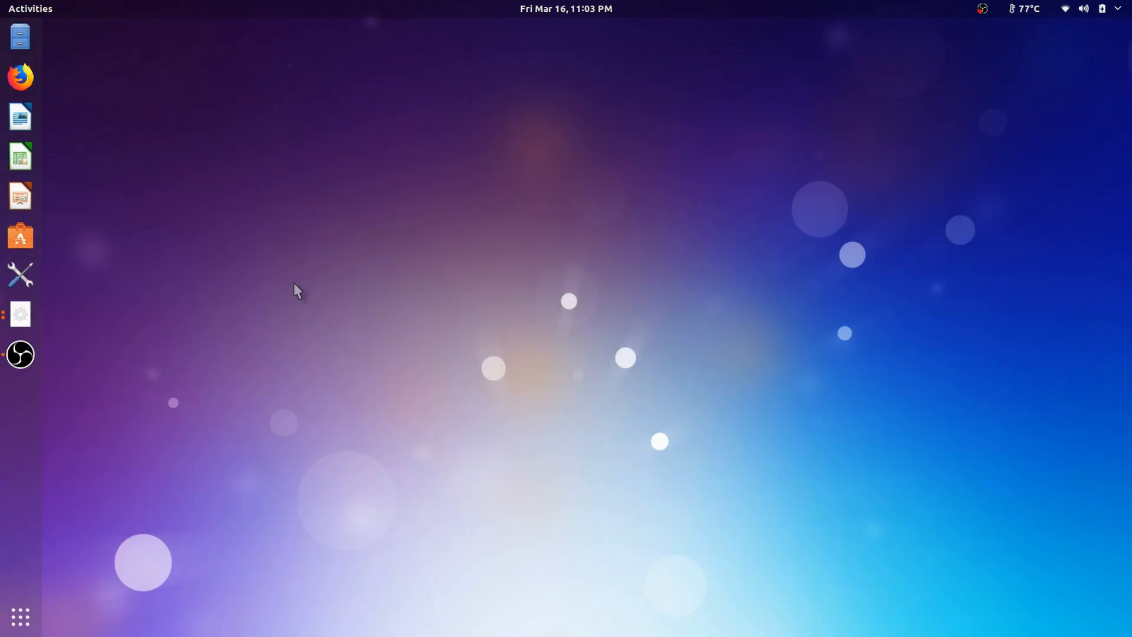
{"action": "mouse_move", "coordinate": [90, 86]}
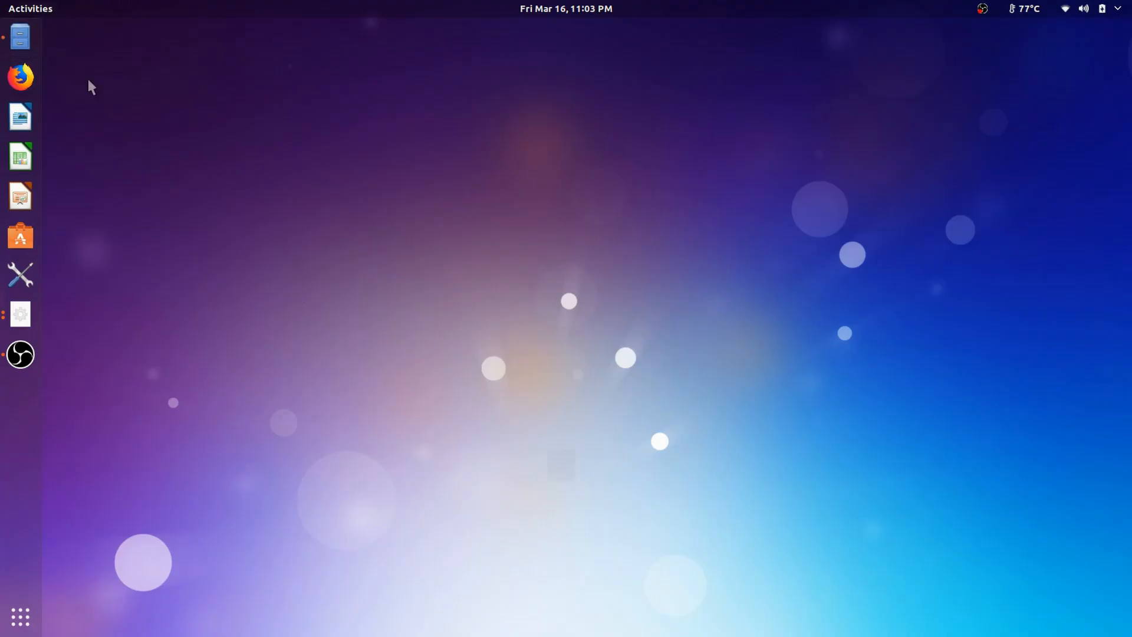
Step: Briefly view the home folder in the file manager and close it again
{"action": "left_click", "coordinate": [20, 36]}
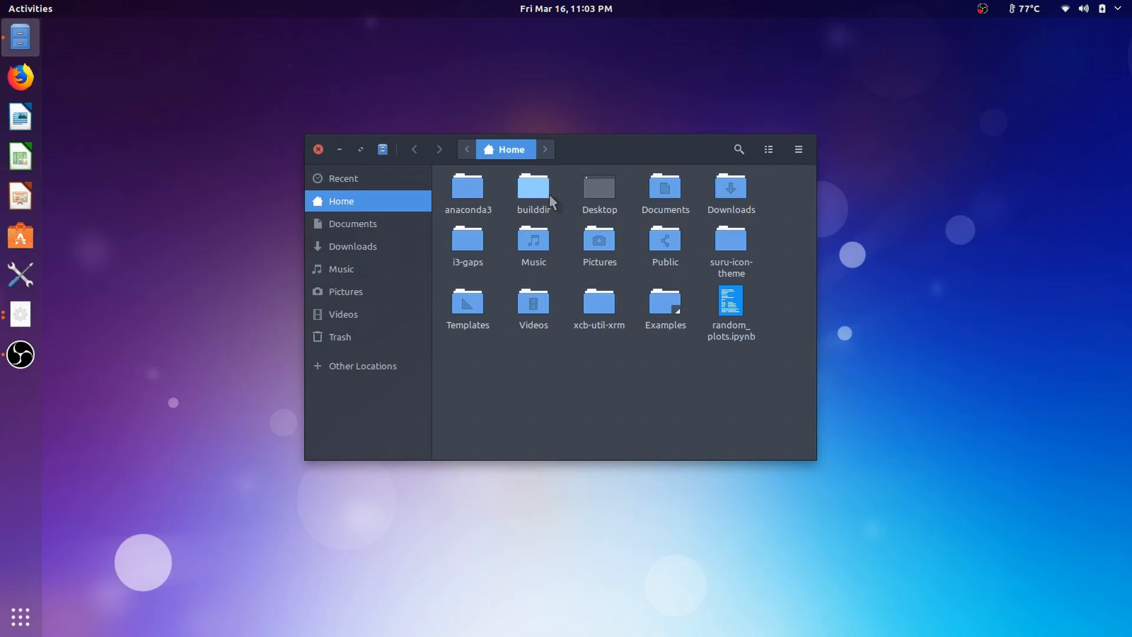
{"action": "left_click", "coordinate": [317, 150]}
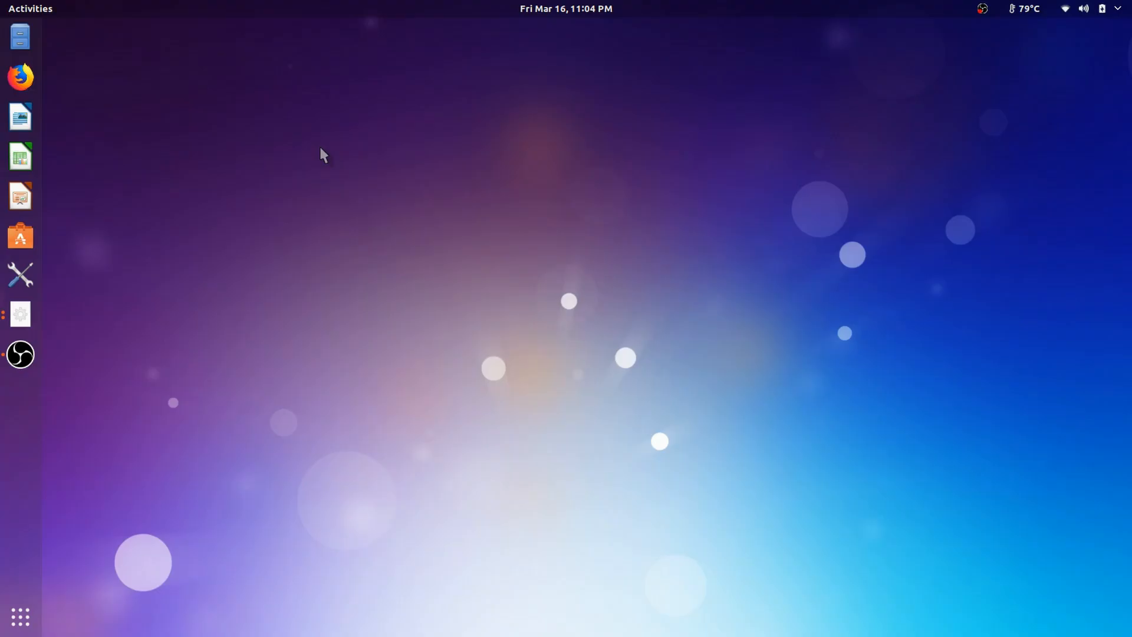
{"action": "mouse_move", "coordinate": [78, 326]}
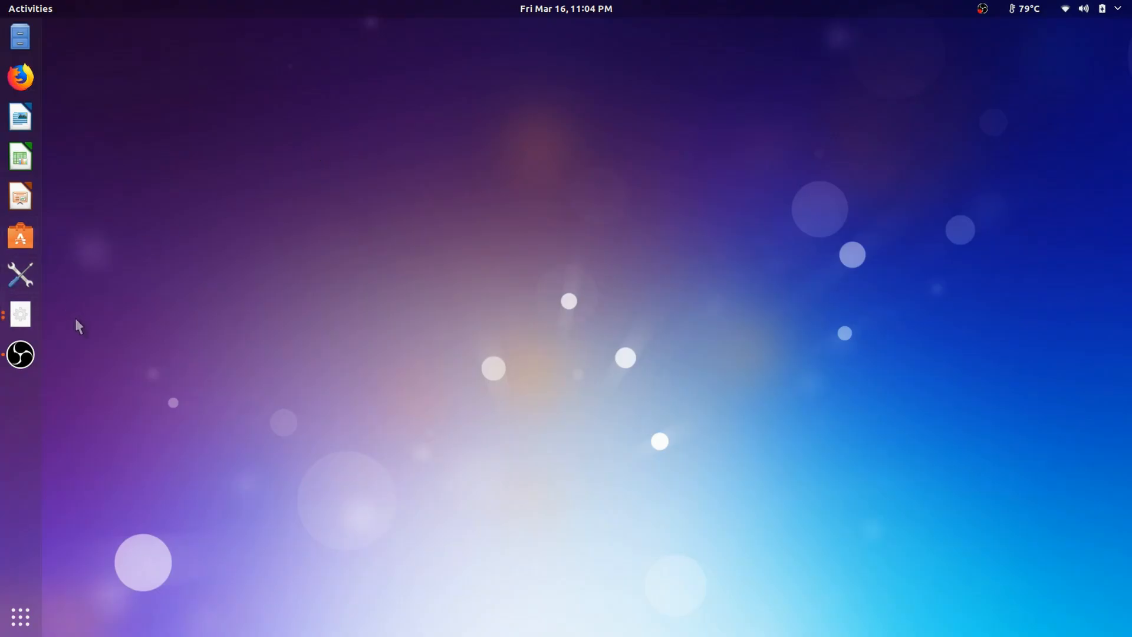
Step: Run neofetch in a new terminal and highlight the 7858MiB memory and i5-2520M CPU values
{"action": "left_click", "coordinate": [21, 315]}
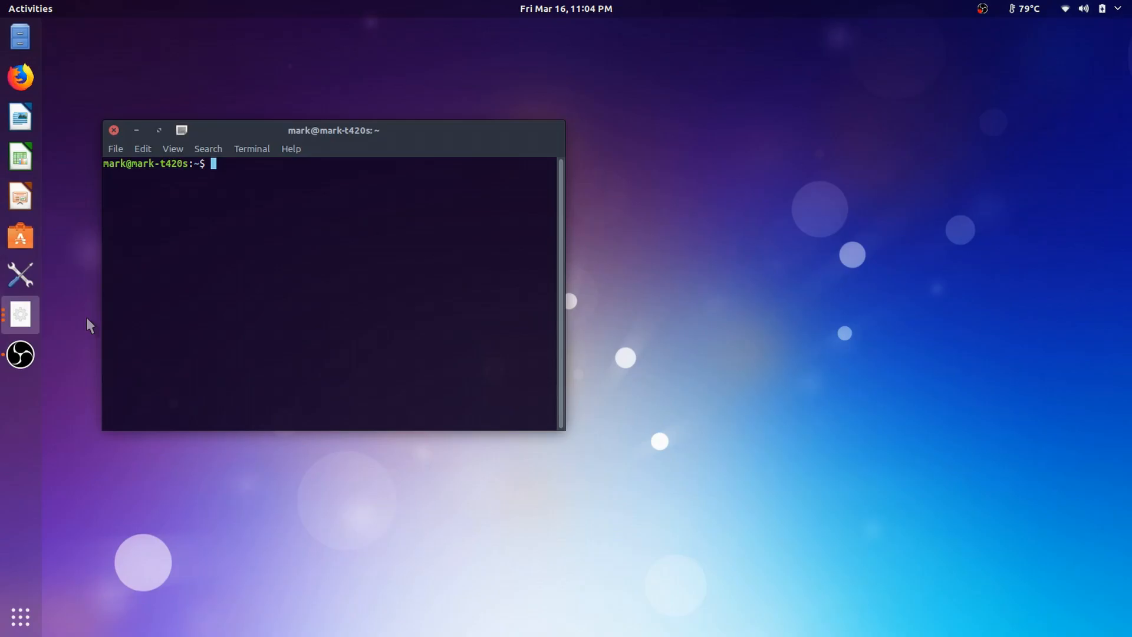
{"action": "type", "text": "neofe"}
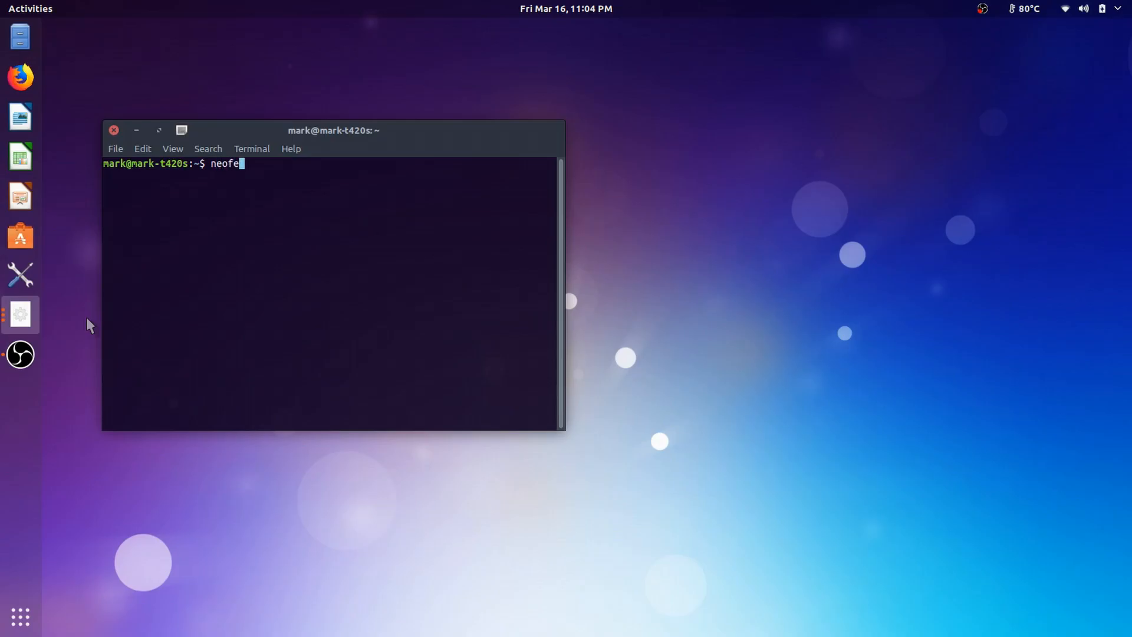
{"action": "key", "text": "Return"}
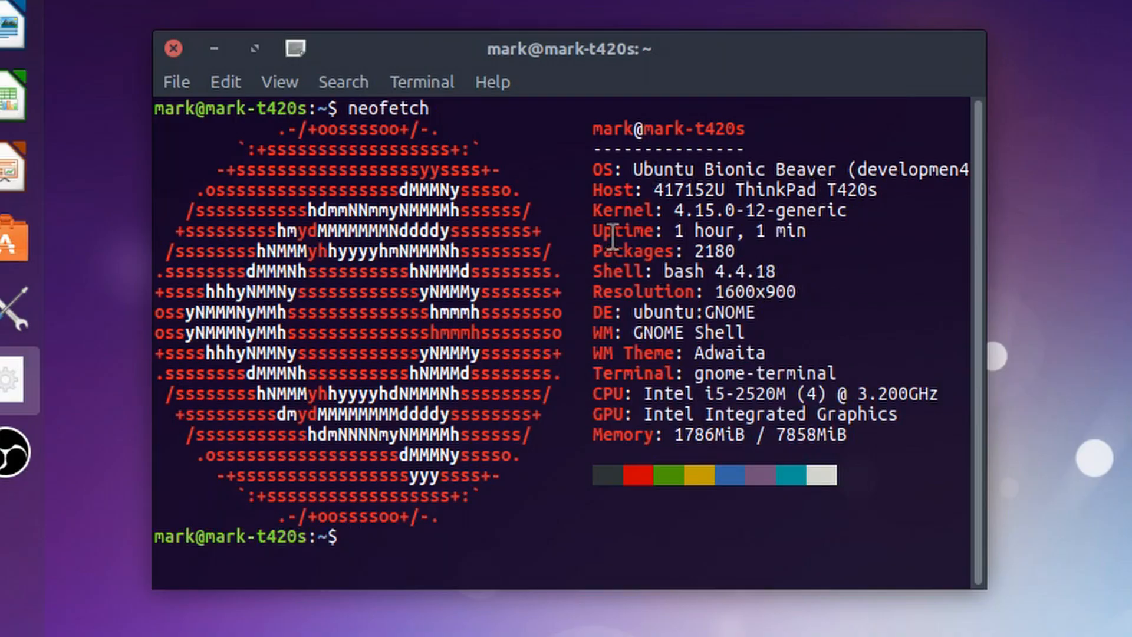
{"action": "mouse_move", "coordinate": [803, 291]}
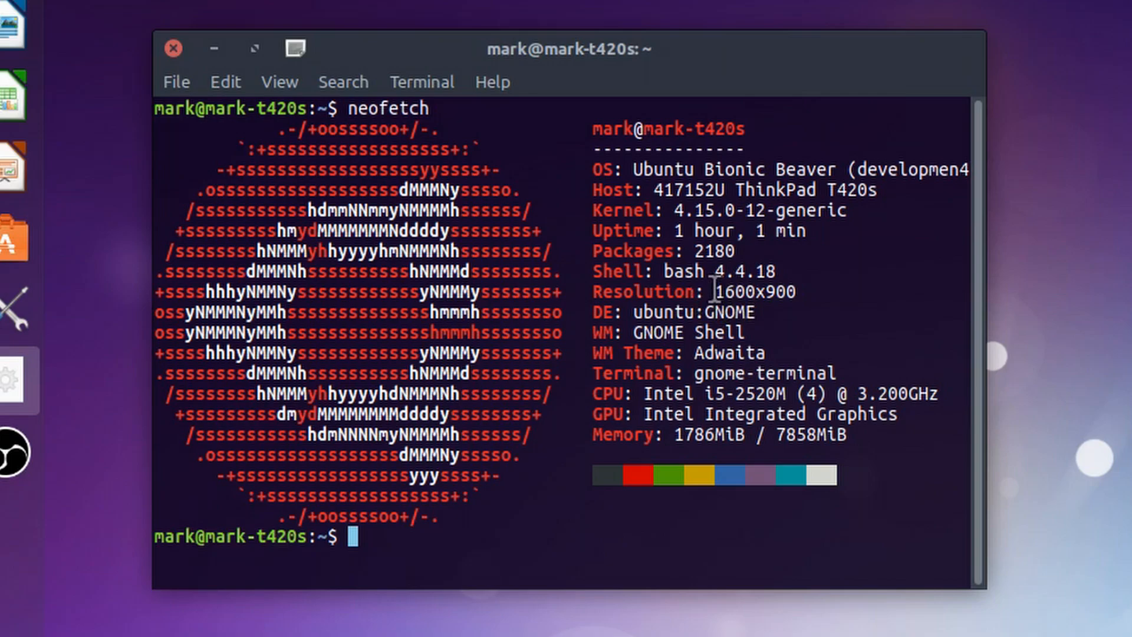
{"action": "mouse_move", "coordinate": [820, 311]}
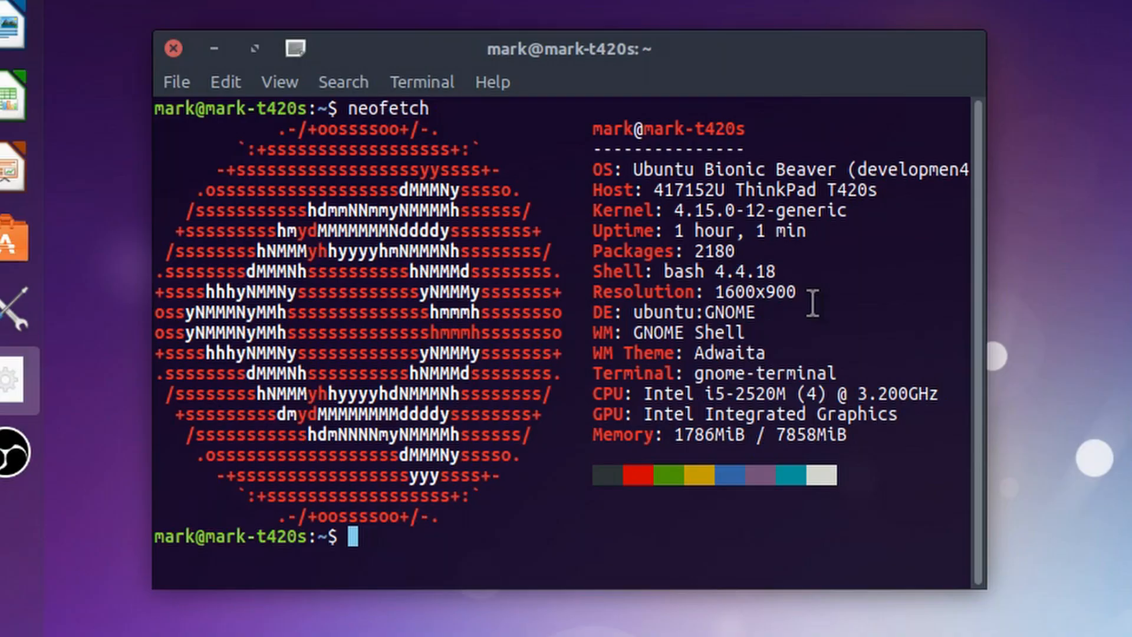
{"action": "mouse_move", "coordinate": [799, 435]}
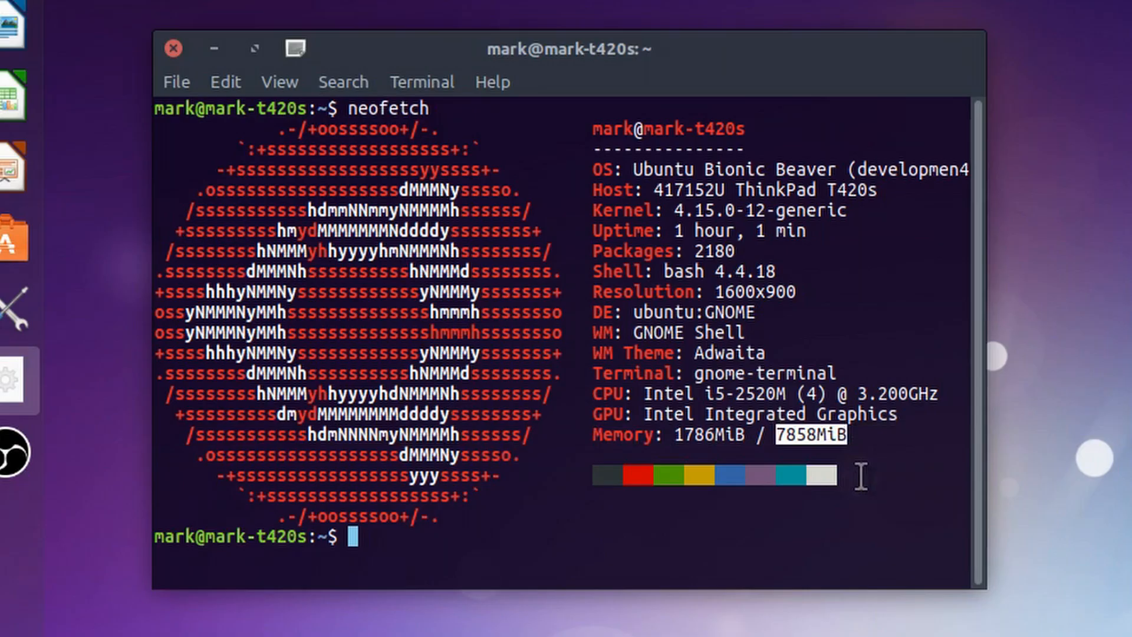
{"action": "double_click", "coordinate": [664, 414]}
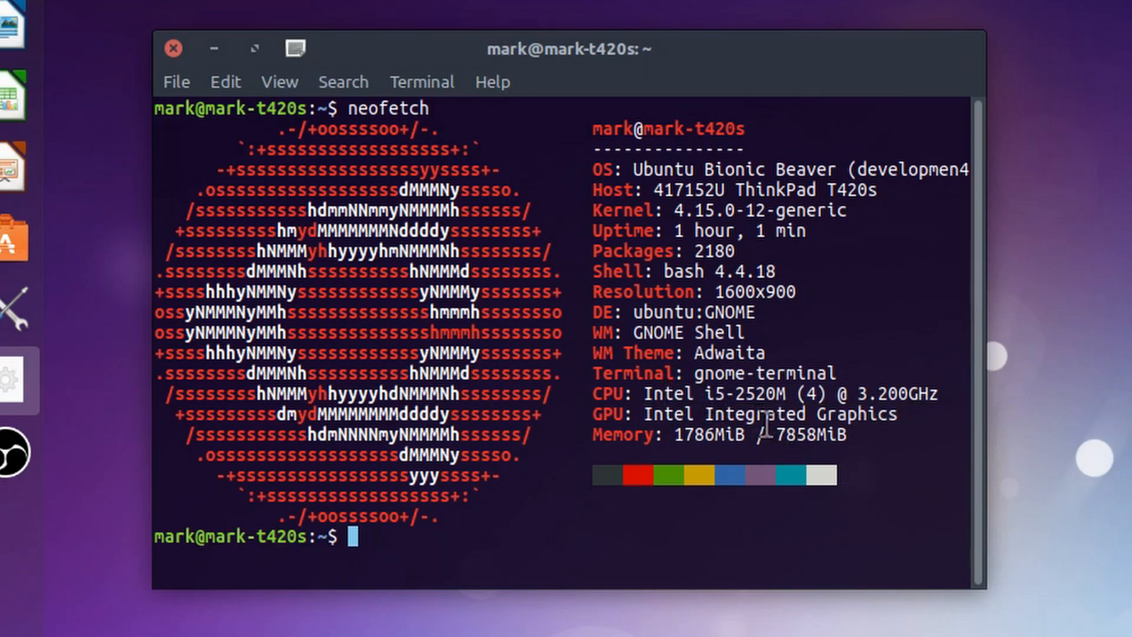
{"action": "double_click", "coordinate": [736, 394]}
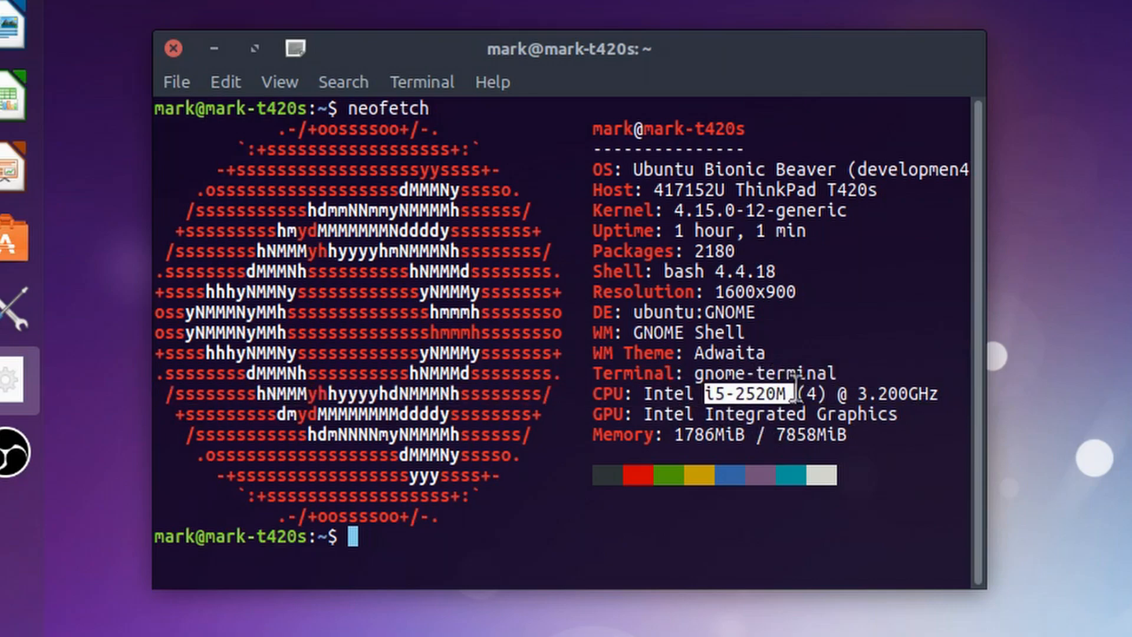
{"action": "mouse_move", "coordinate": [912, 467]}
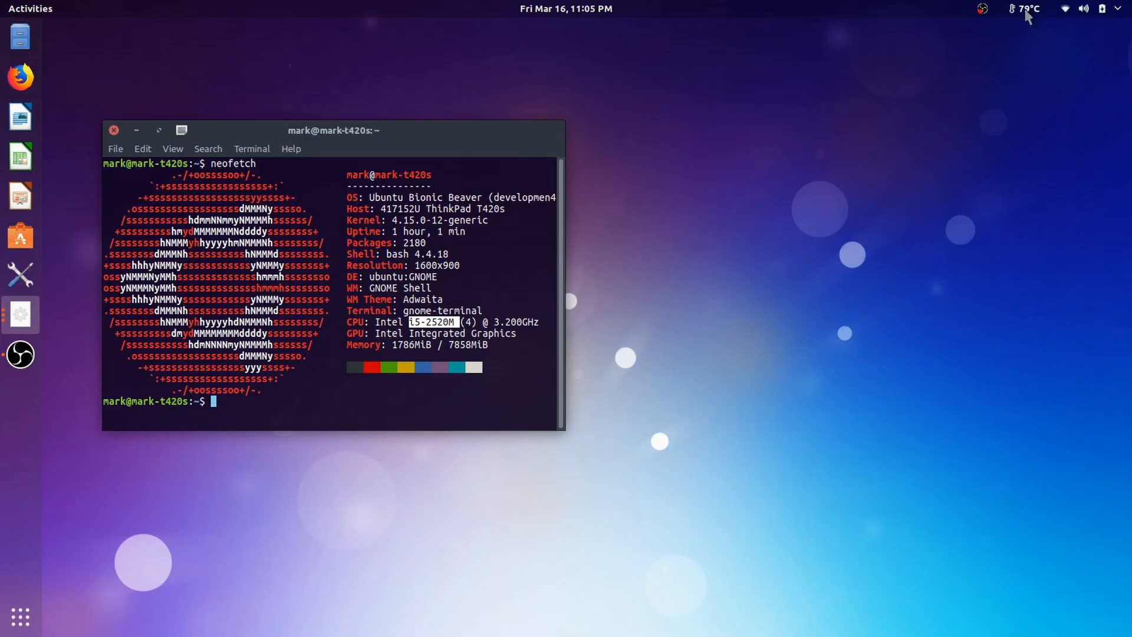
{"action": "mouse_move", "coordinate": [1018, 20]}
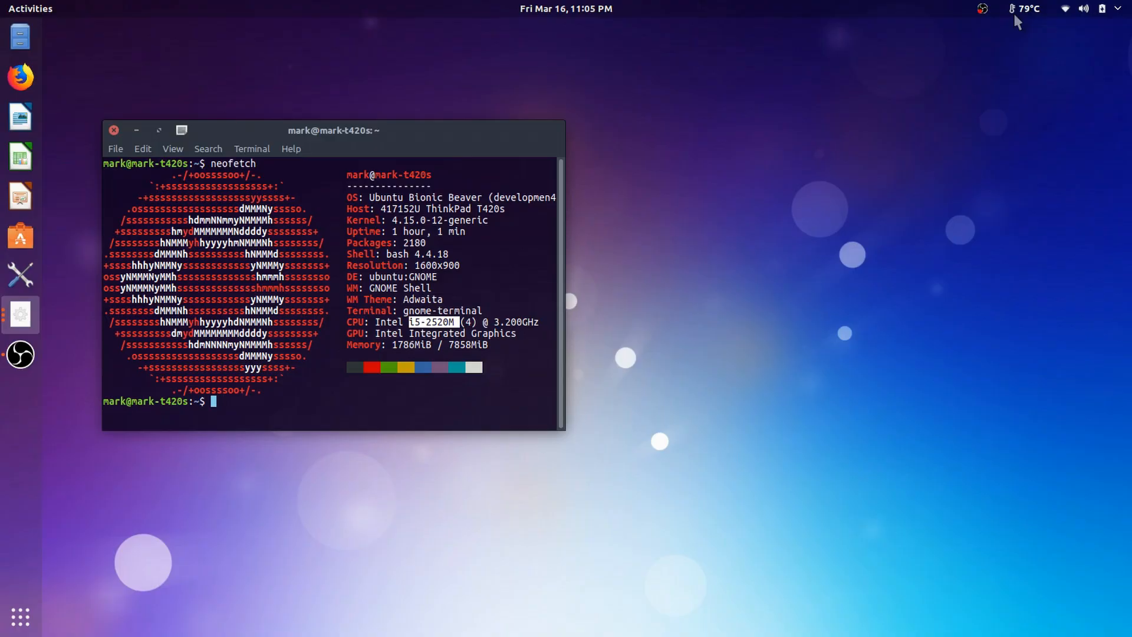
{"action": "mouse_move", "coordinate": [787, 53]}
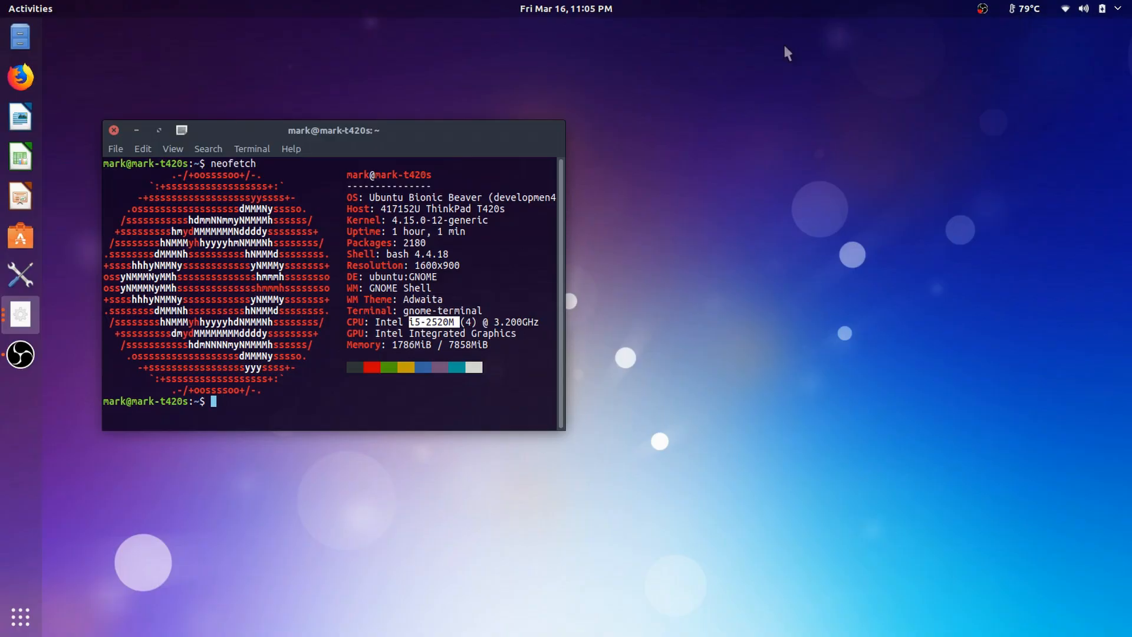
{"action": "mouse_move", "coordinate": [753, 105]}
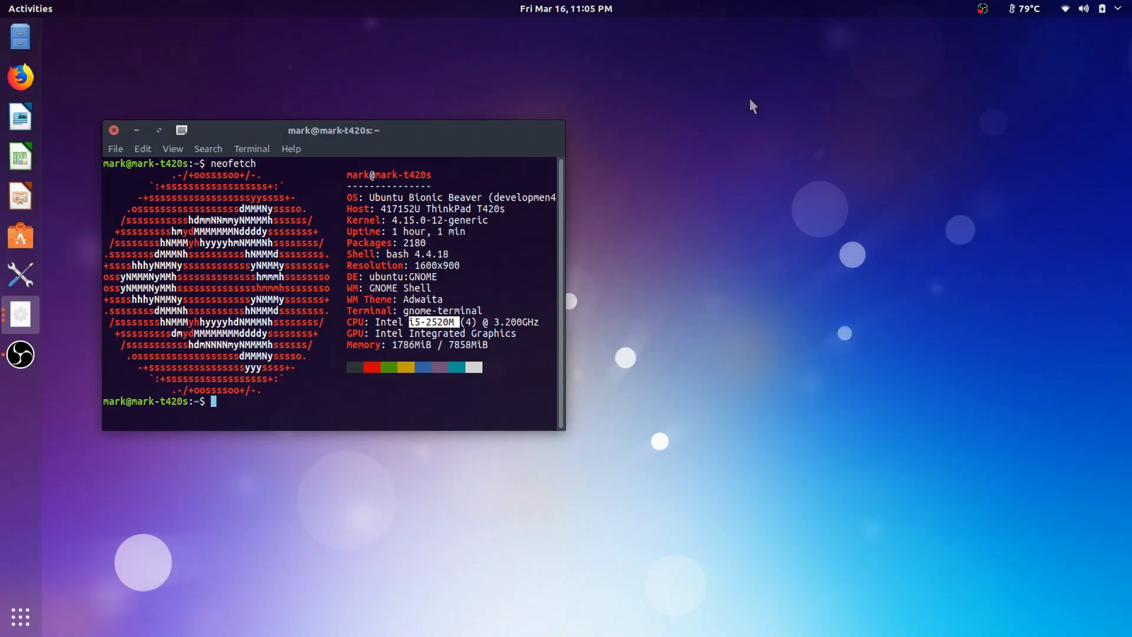